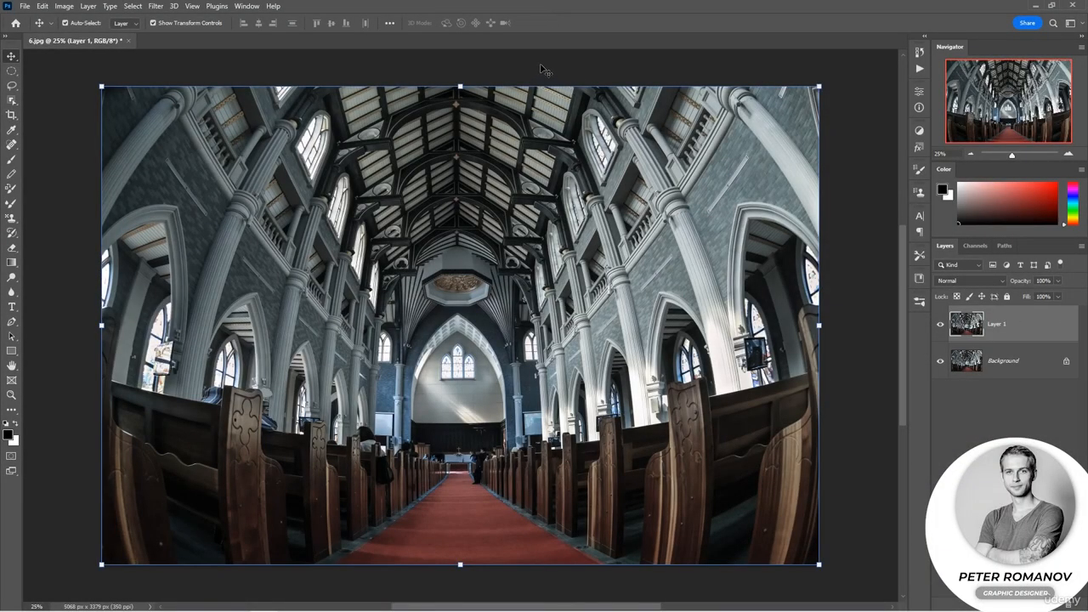
Launch Adaptive Wide Angle from the Filter menu on the church interior photo
click(156, 7)
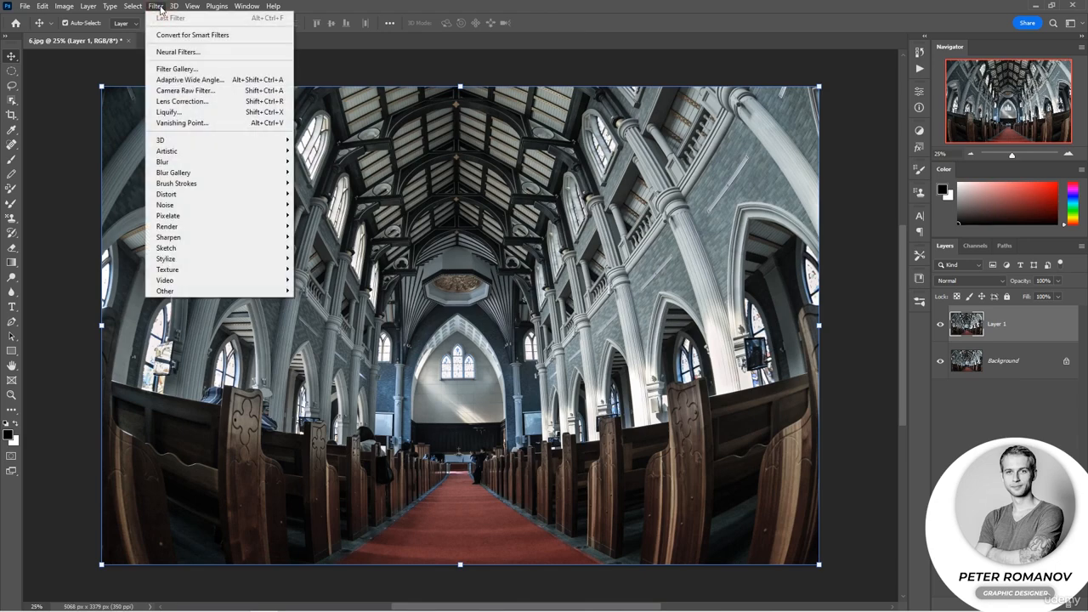
mouse_move(193, 34)
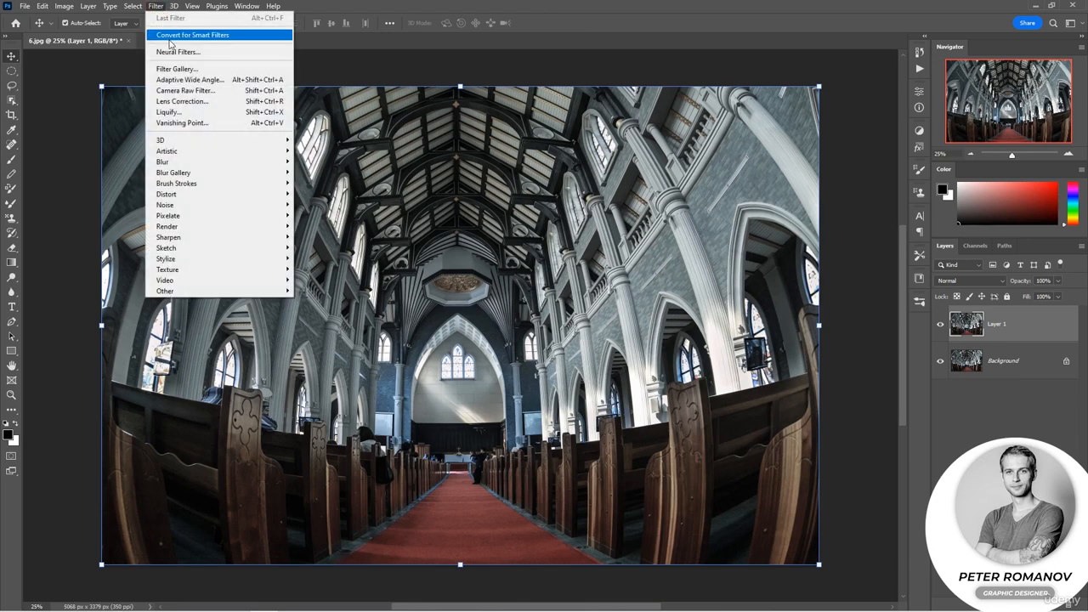
mouse_move(189, 80)
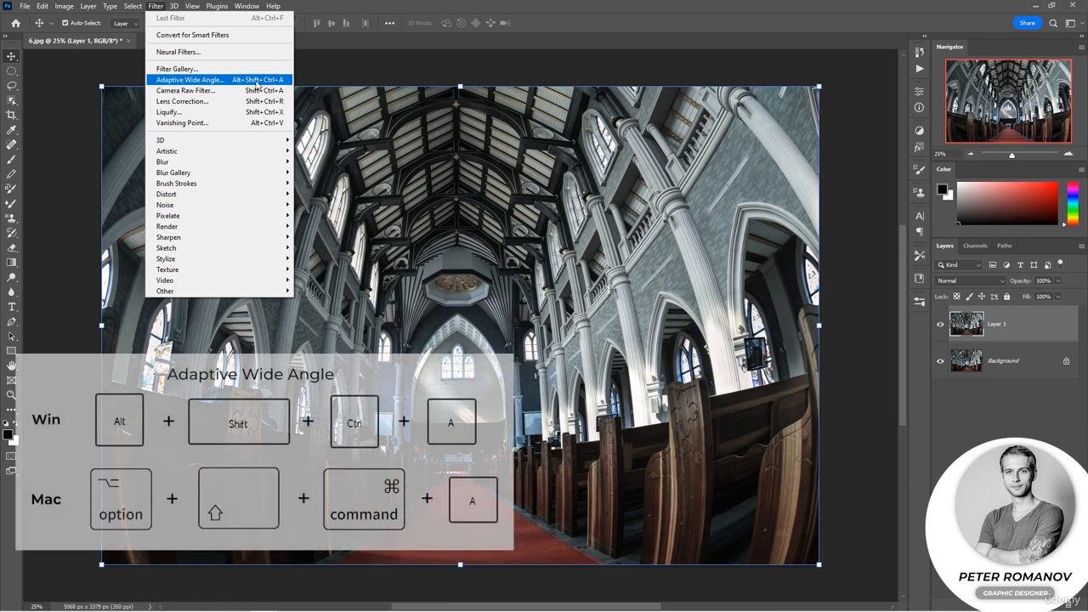
click(189, 80)
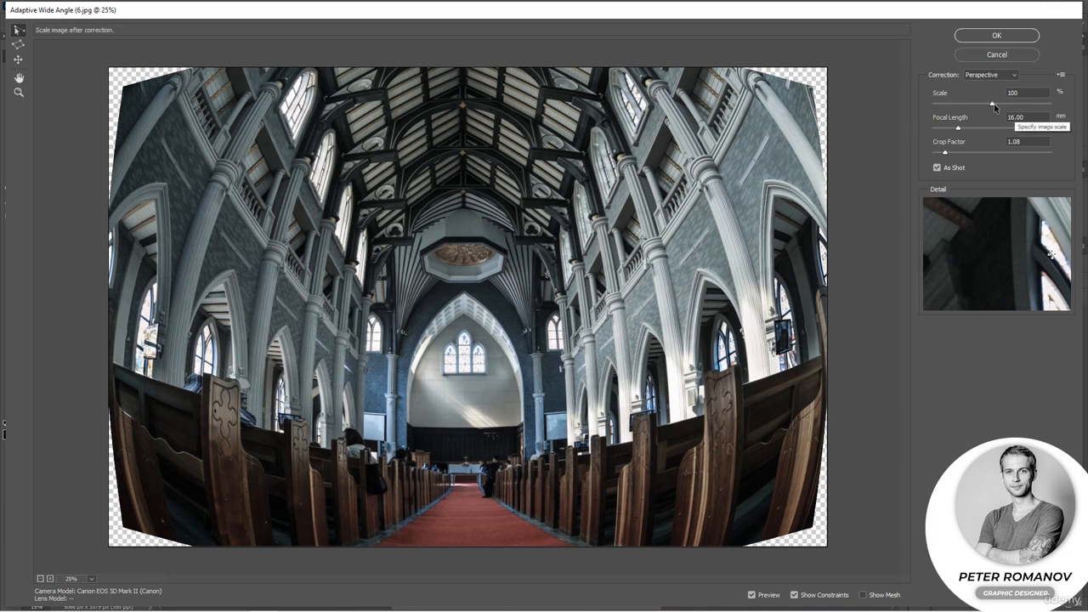
mouse_move(735, 244)
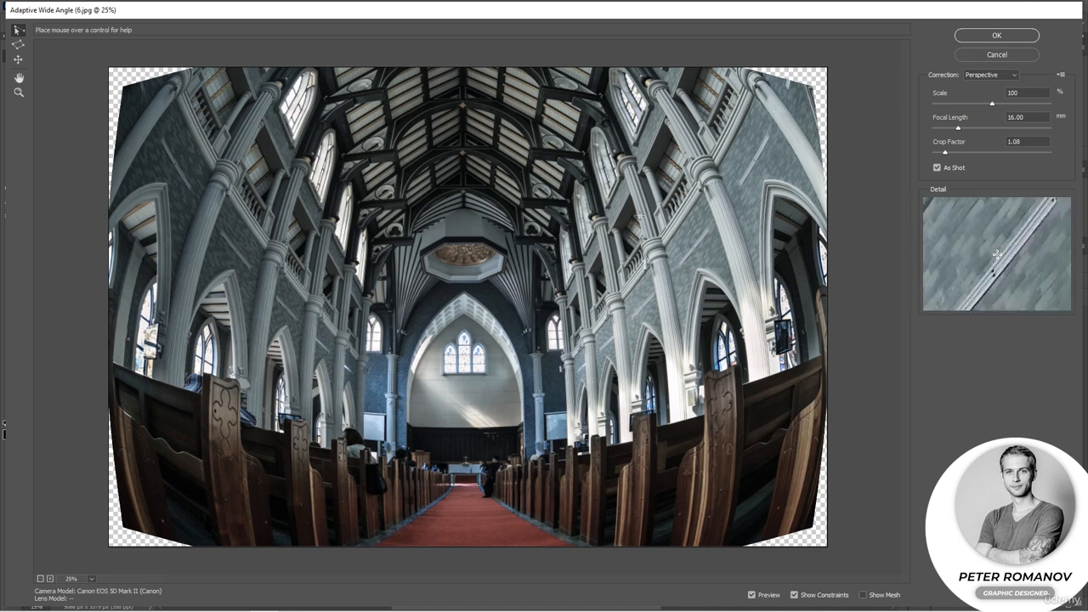
Set the Correction type to Fisheye in the Adaptive Wide Angle dialog
click(990, 75)
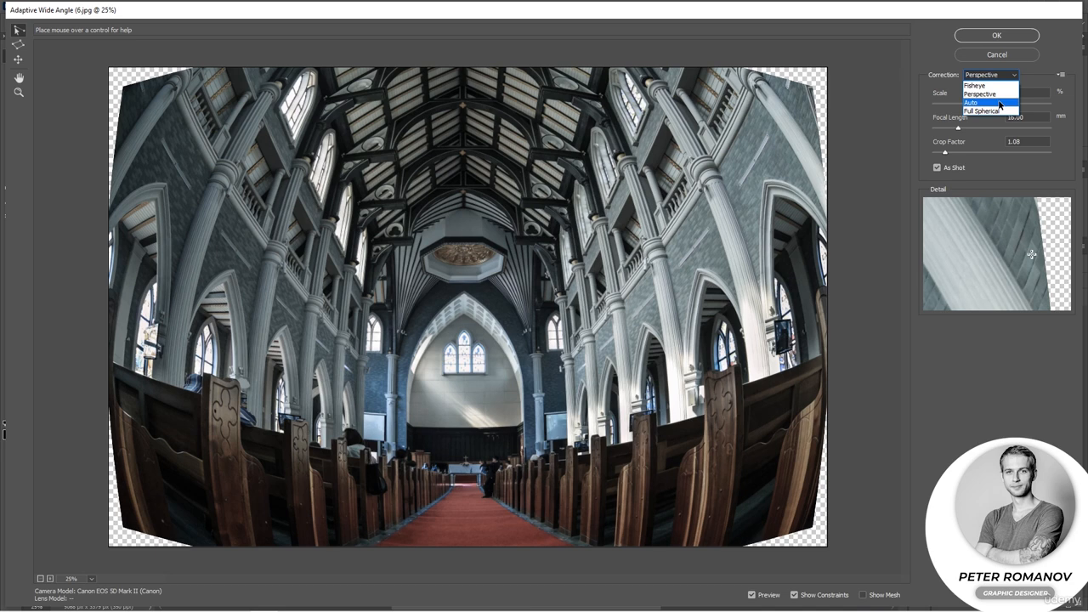
mouse_move(976, 85)
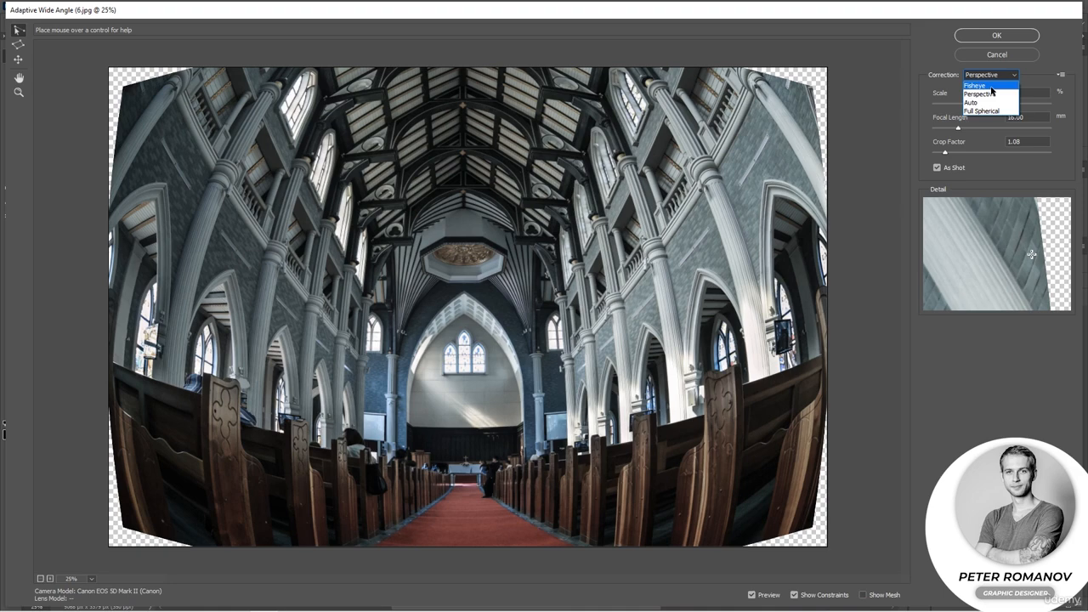
click(974, 85)
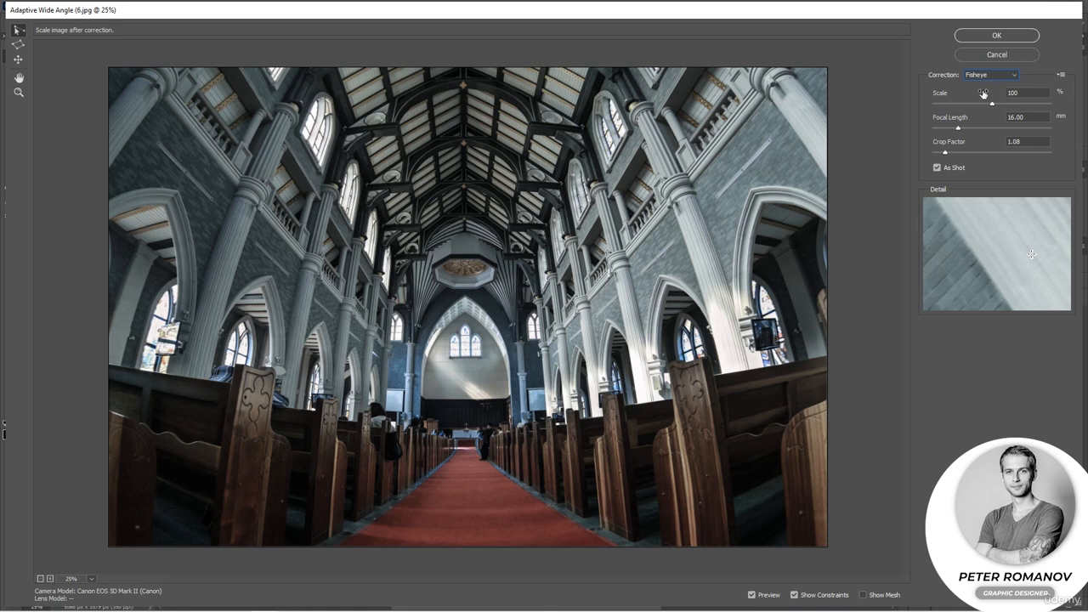
mouse_move(969, 93)
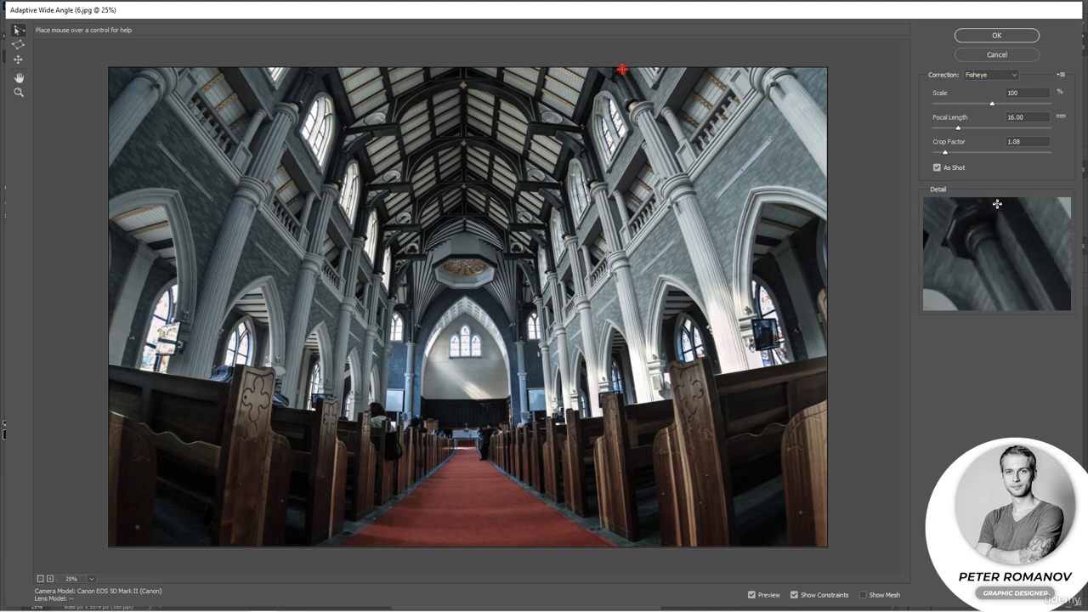
Draw constraint lines along two church pillars to straighten them vertically
drag(622, 69, 650, 112)
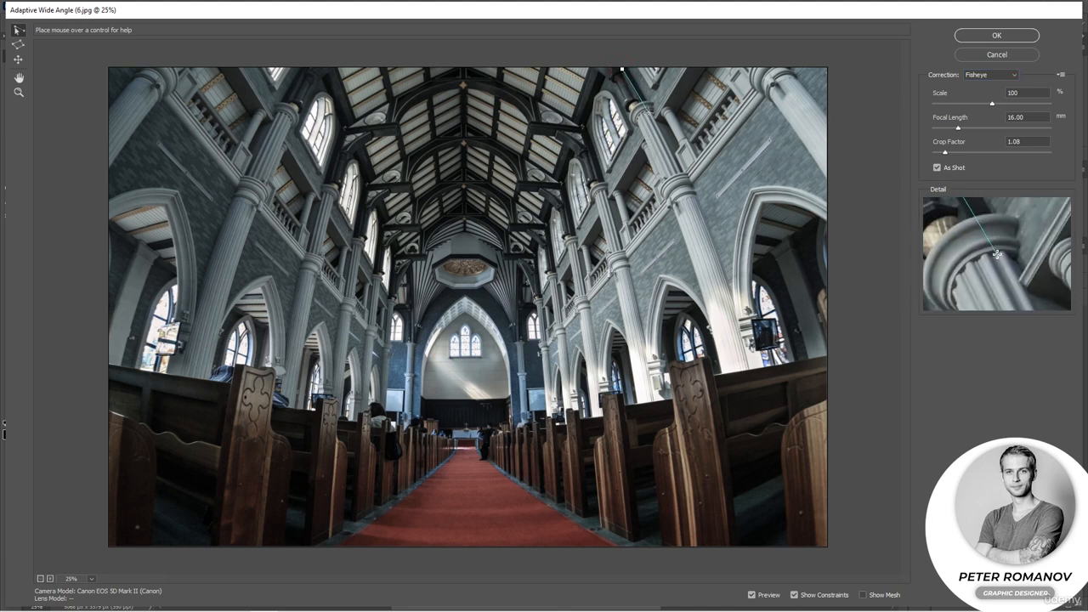
drag(645, 68, 689, 185)
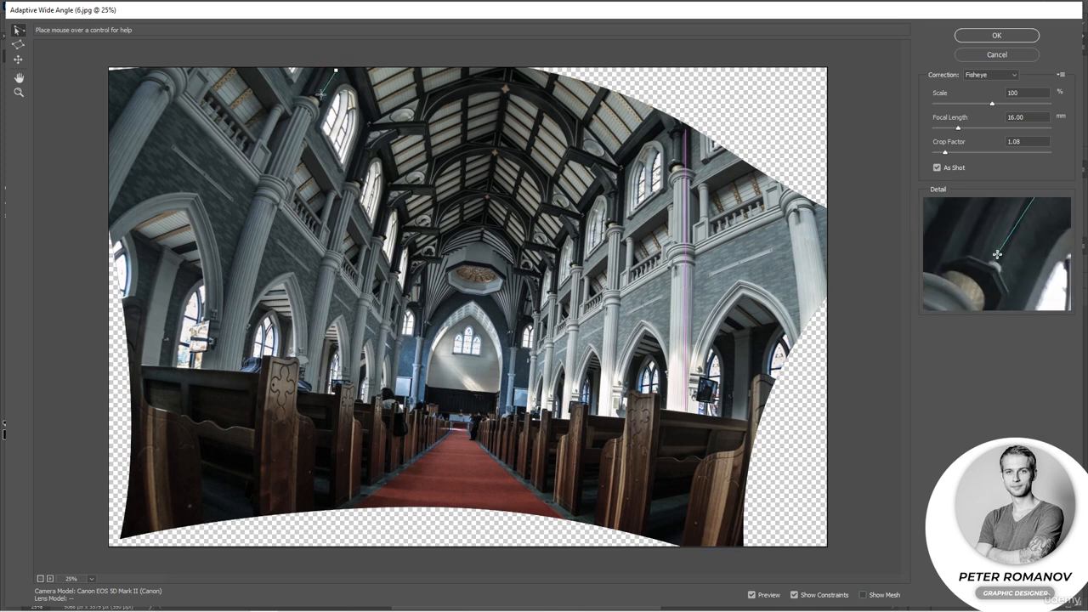
drag(337, 74, 279, 201)
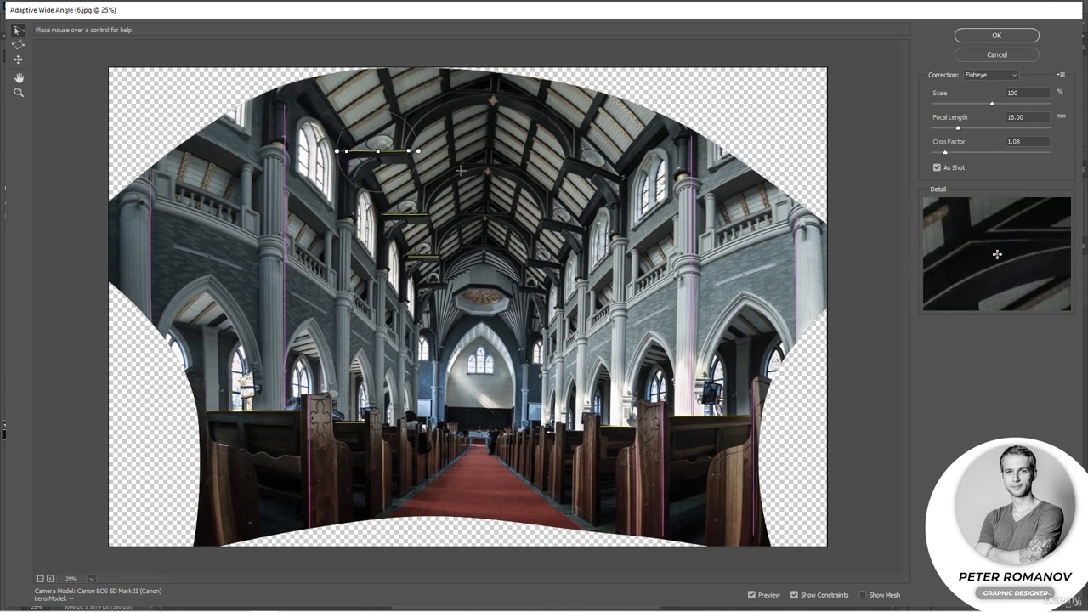
Add a horizontal constraint along a ceiling beam to level the church roof
drag(375, 150, 582, 155)
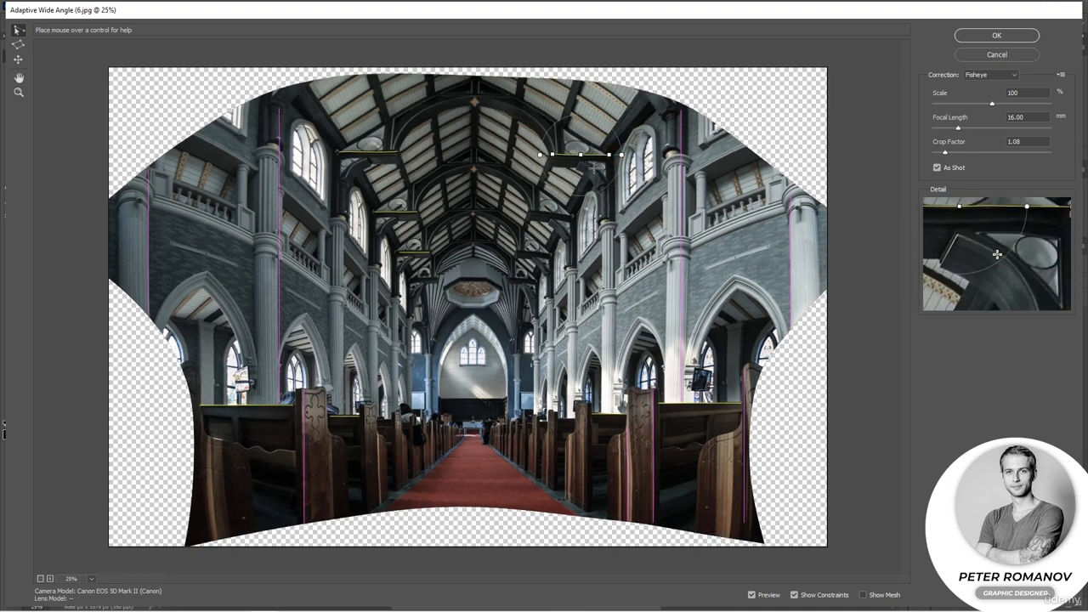
Add a constraint on the opposite pillar to hold it upright
drag(581, 155, 548, 210)
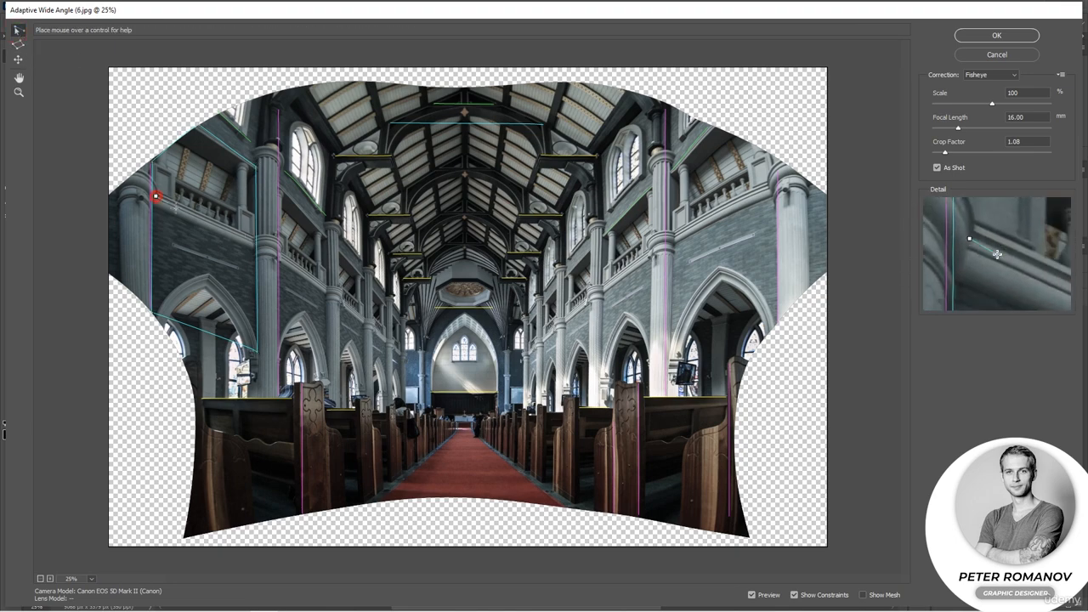
Draw a final constraint along the left balcony wall
drag(157, 197, 235, 235)
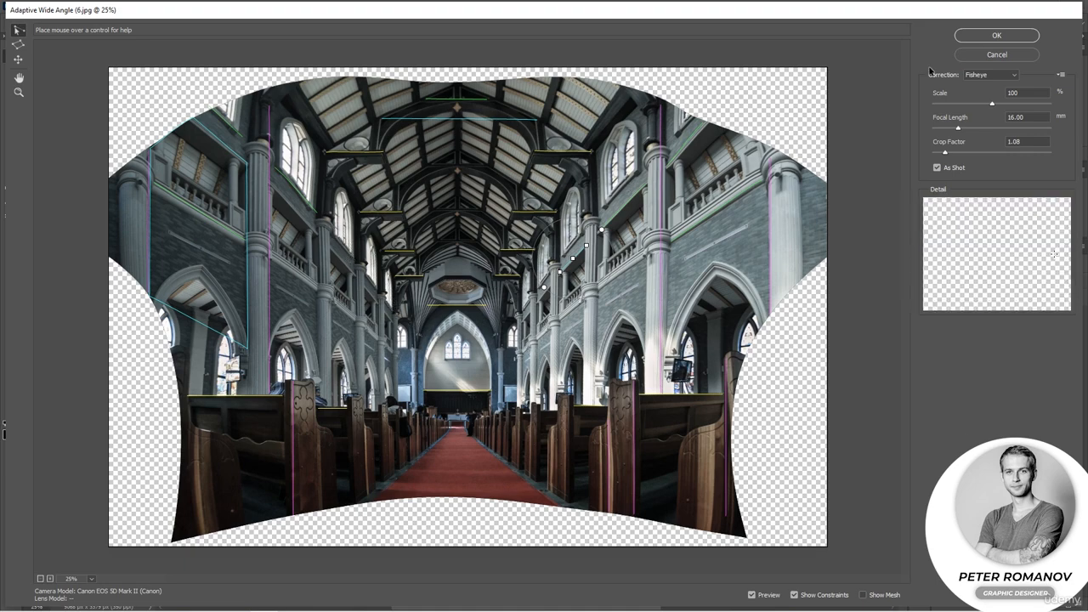
Apply the wide-angle correction with OK and make the corrected church layer visible
click(996, 34)
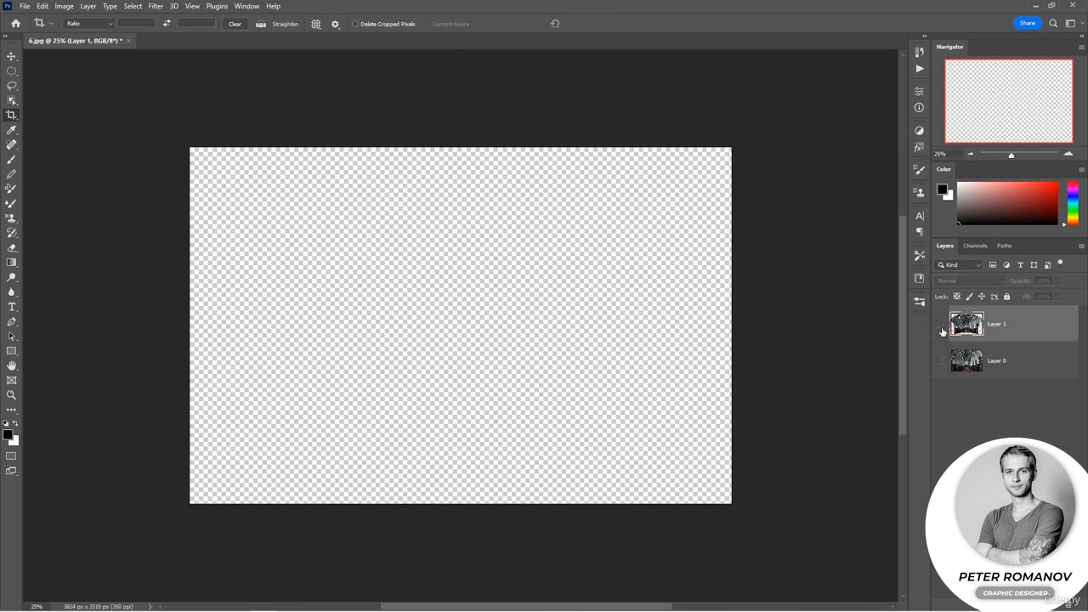
click(940, 330)
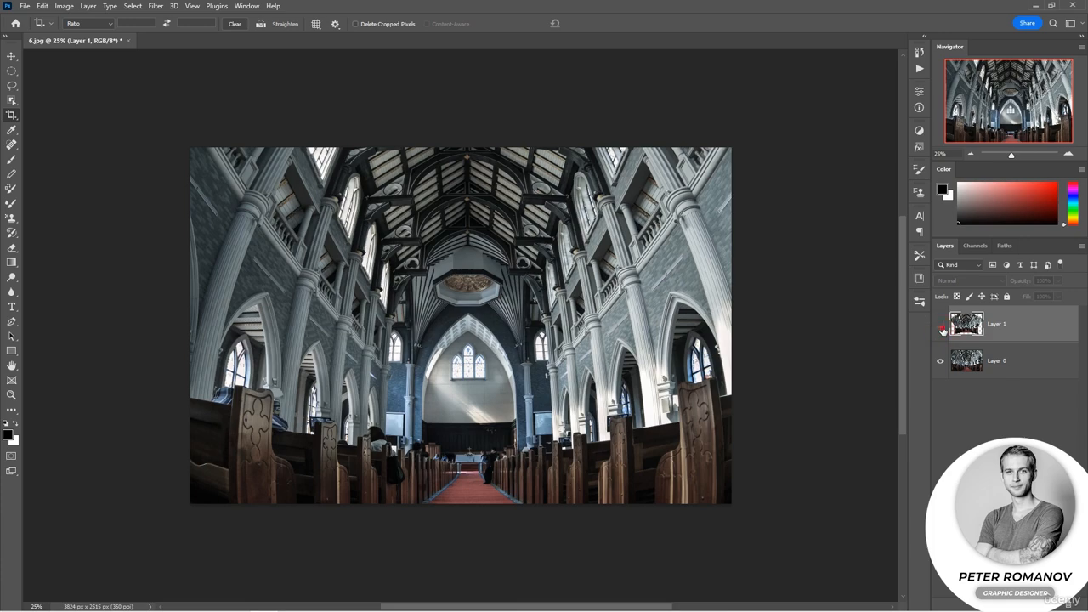